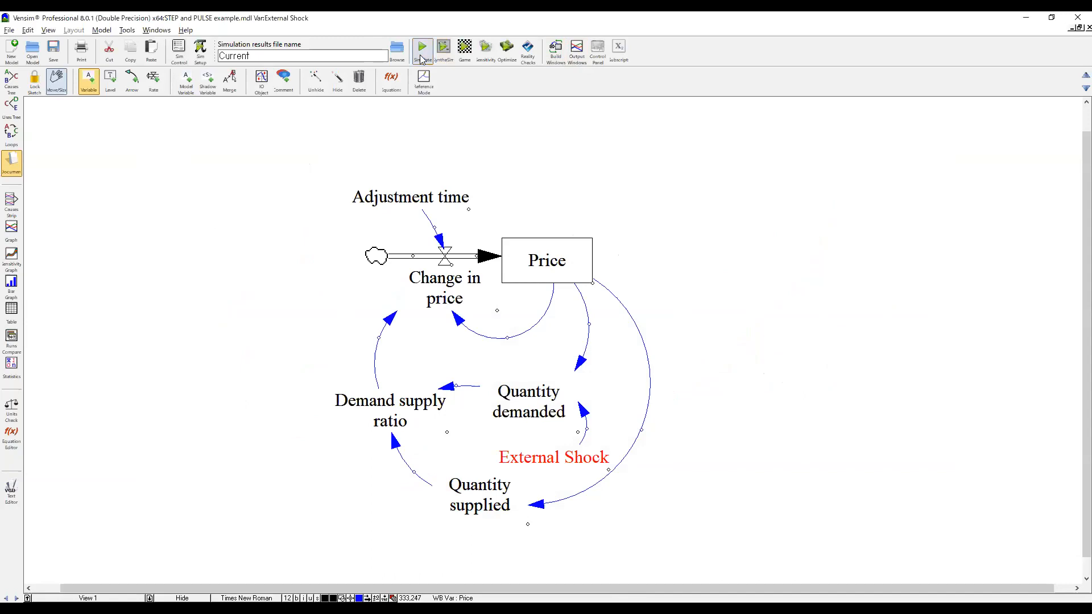
- Re-run the model over the Current dataset and review Price falling from 20 to 10
{"action": "left_click", "coordinate": [421, 47]}
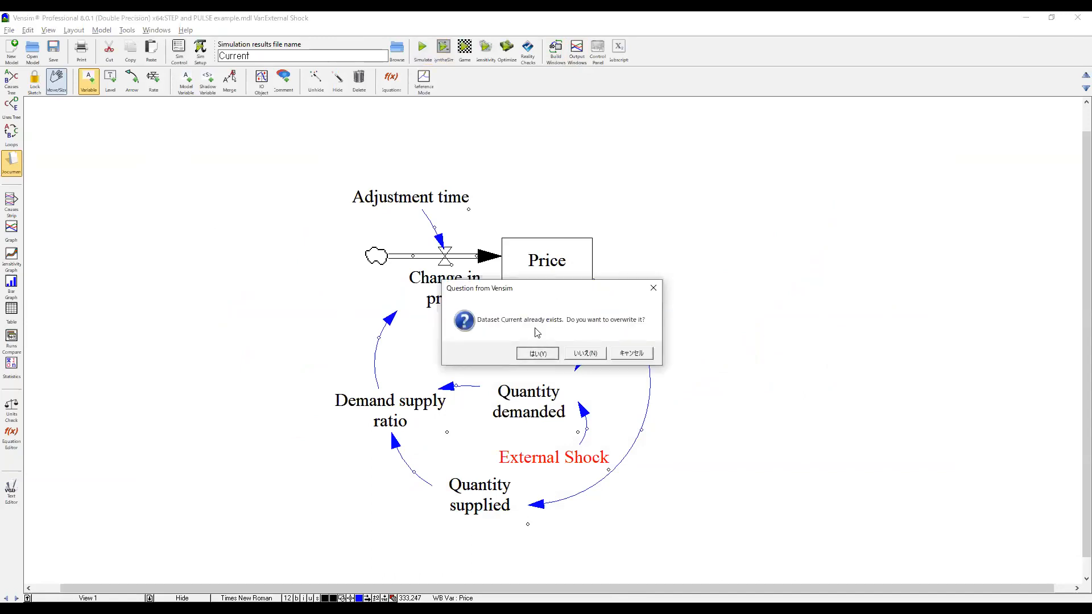
{"action": "left_click", "coordinate": [536, 353]}
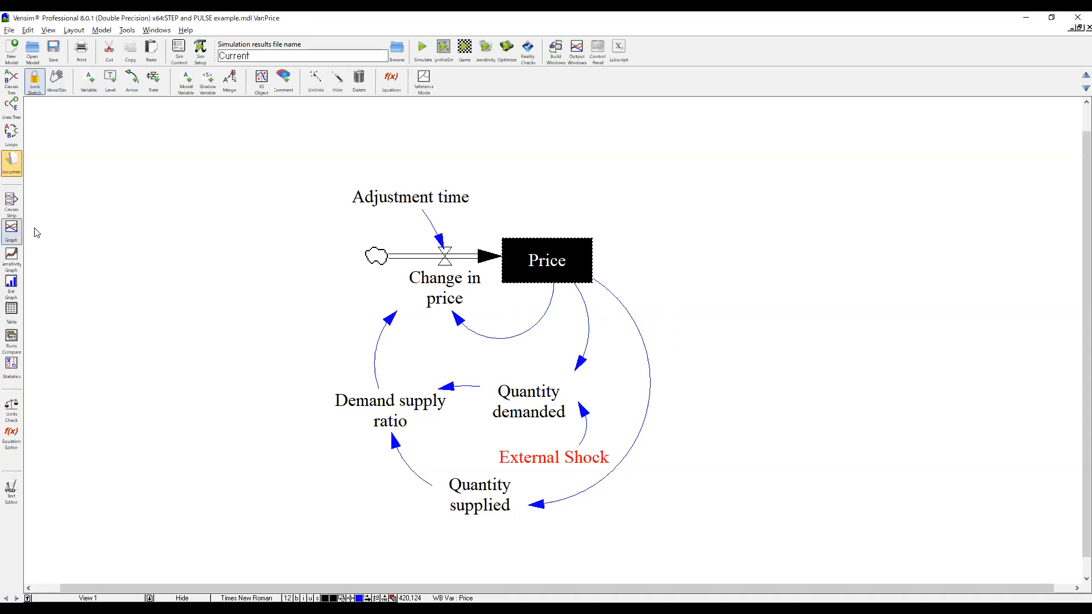
{"action": "left_click", "coordinate": [11, 228]}
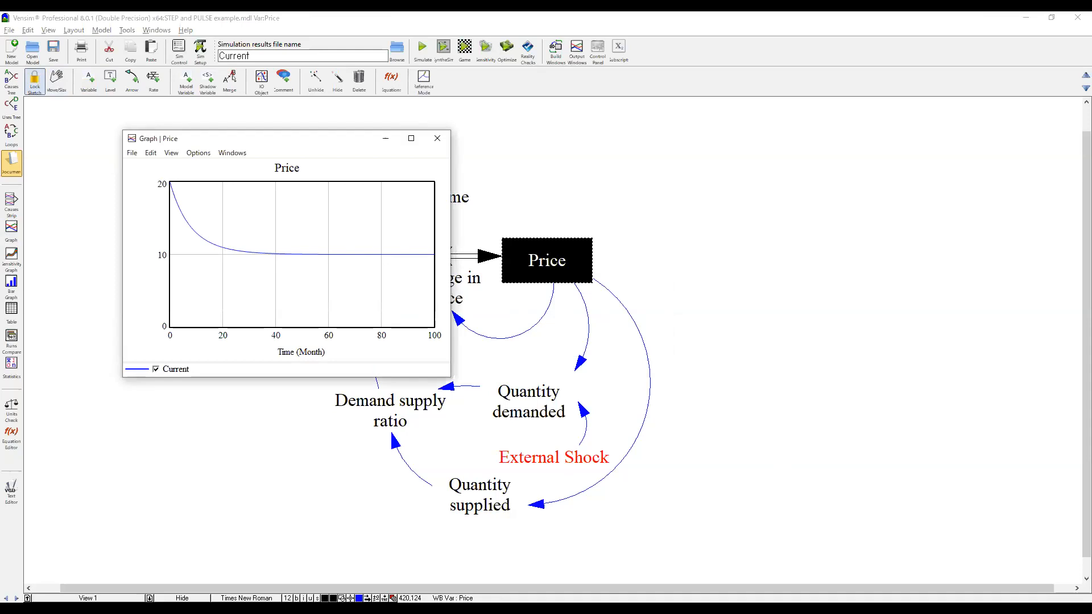
{"action": "left_click", "coordinate": [411, 138]}
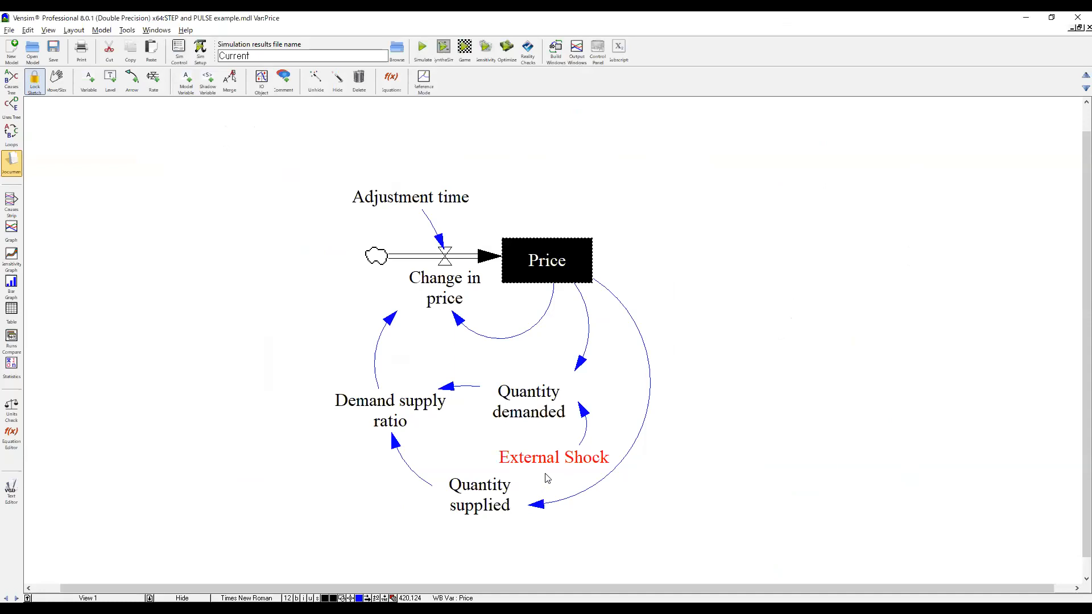
- Define External Shock's equation as STEP with height 2 and start time 20
{"action": "double_click", "coordinate": [553, 457]}
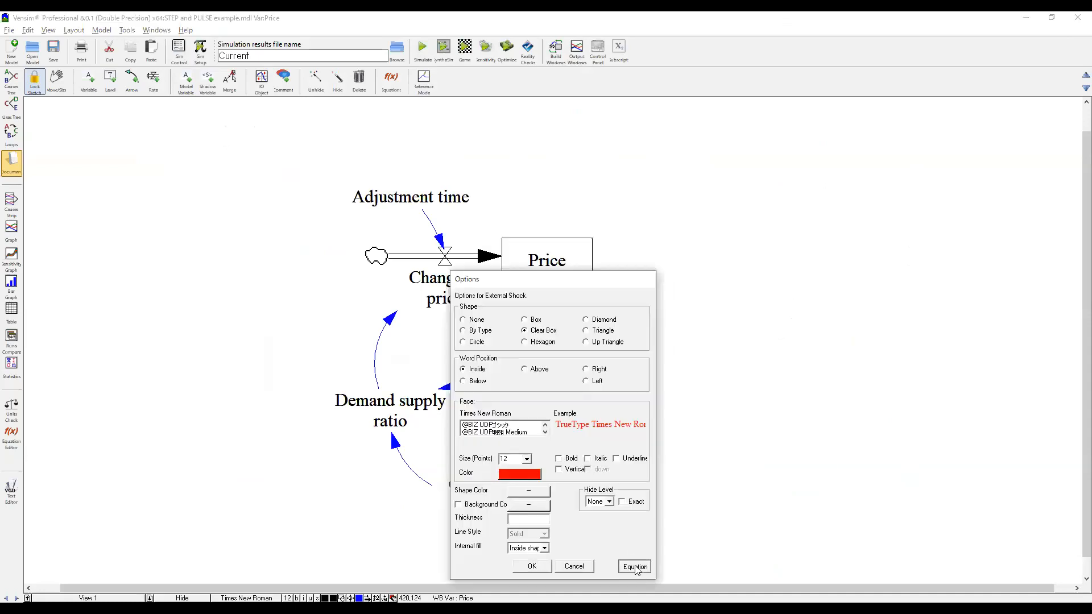
{"action": "left_click", "coordinate": [633, 567]}
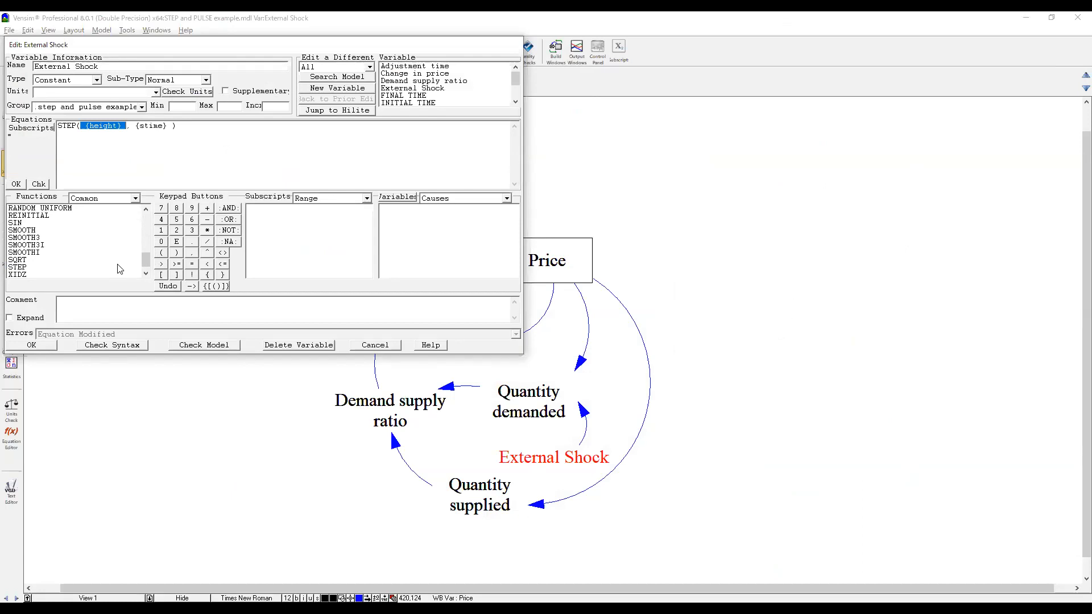
{"action": "type", "text": "2"}
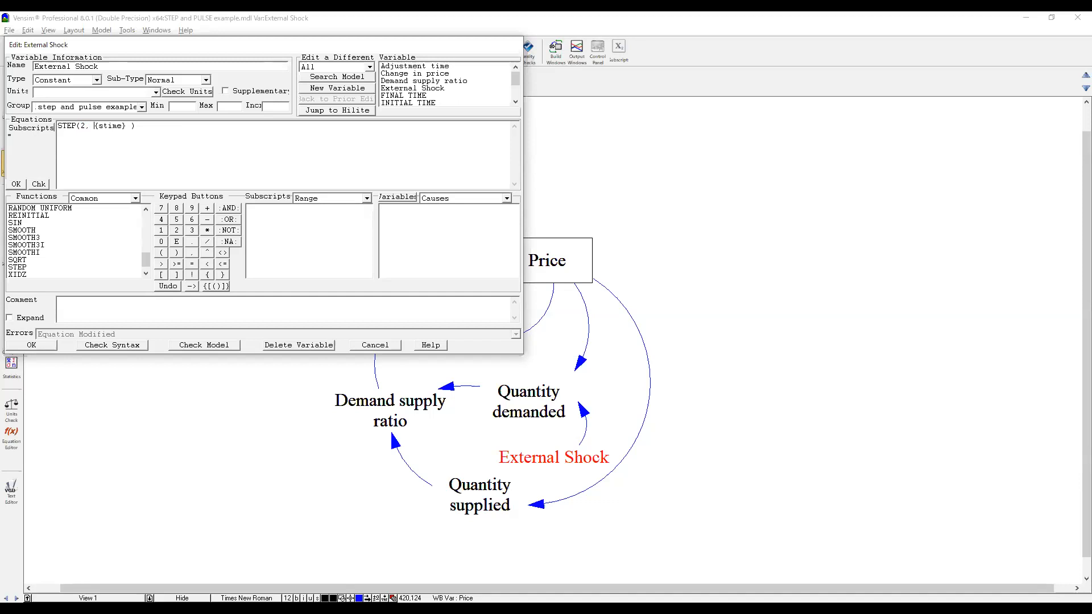
{"action": "double_click", "coordinate": [106, 126]}
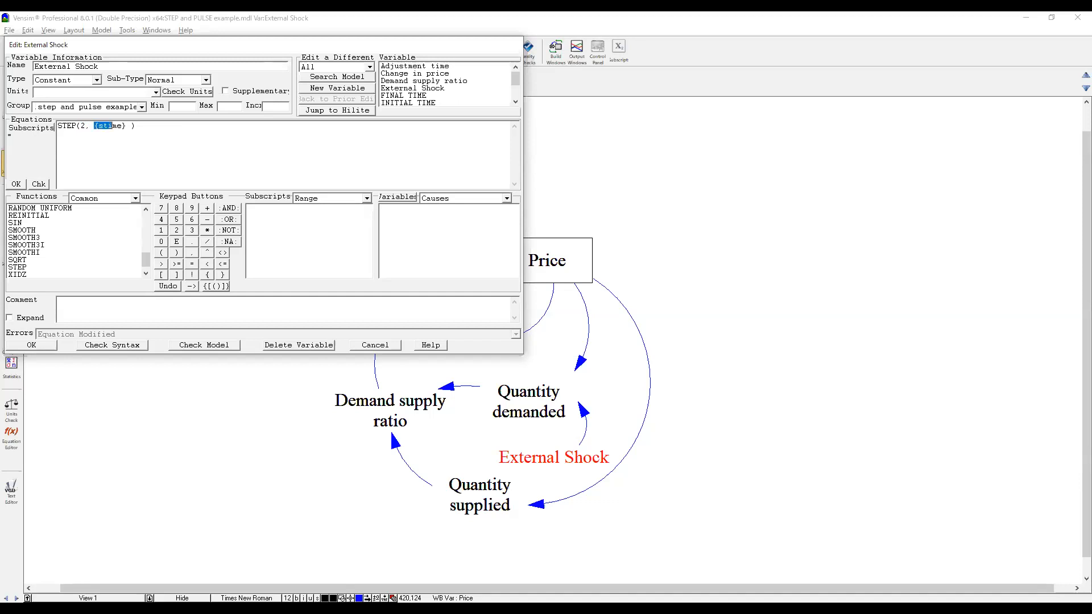
{"action": "type", "text": "20"}
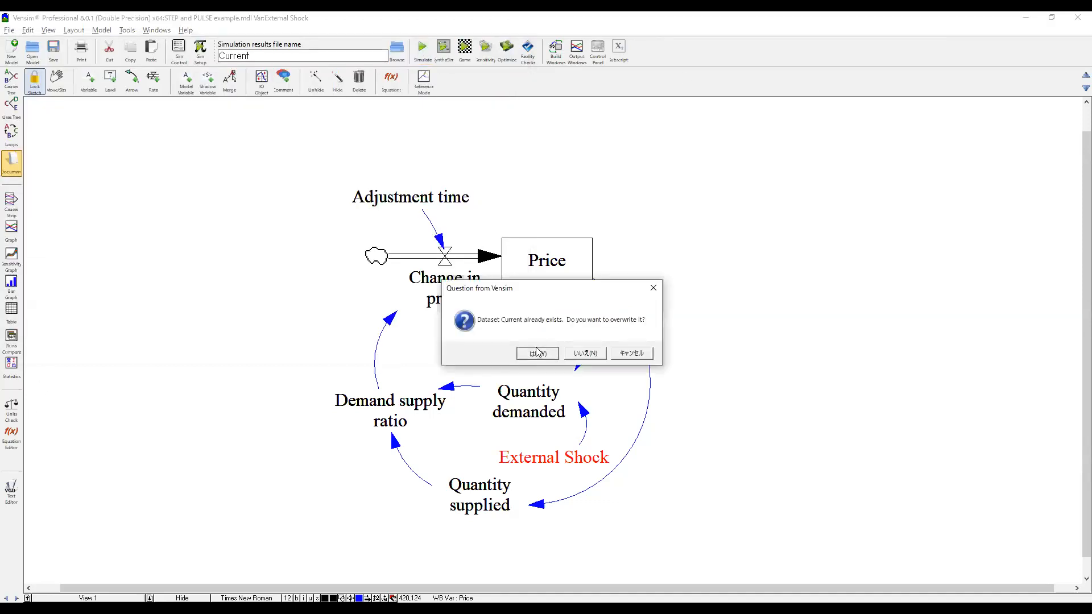
- Overwrite Current with the STEP run, review Quantity demanded and its equation, and graph Price
{"action": "left_click", "coordinate": [536, 353]}
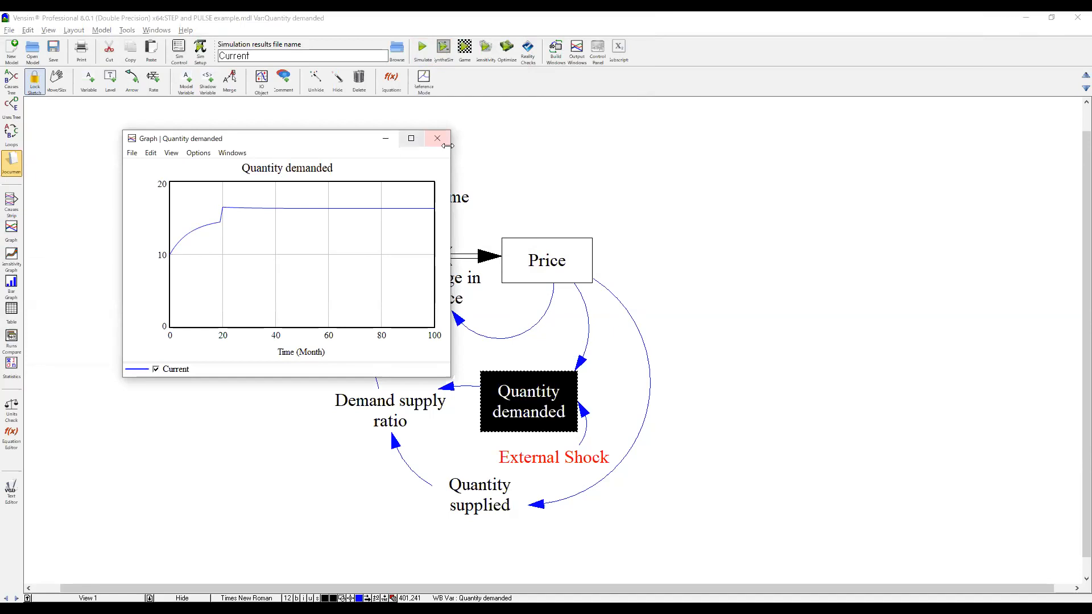
{"action": "left_click", "coordinate": [436, 137]}
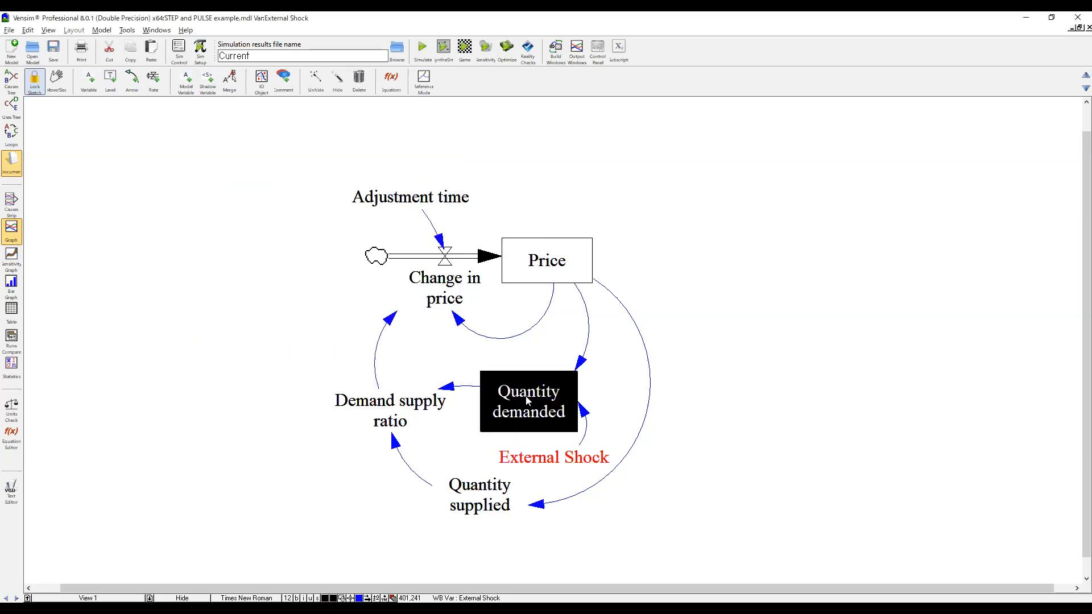
{"action": "double_click", "coordinate": [528, 401]}
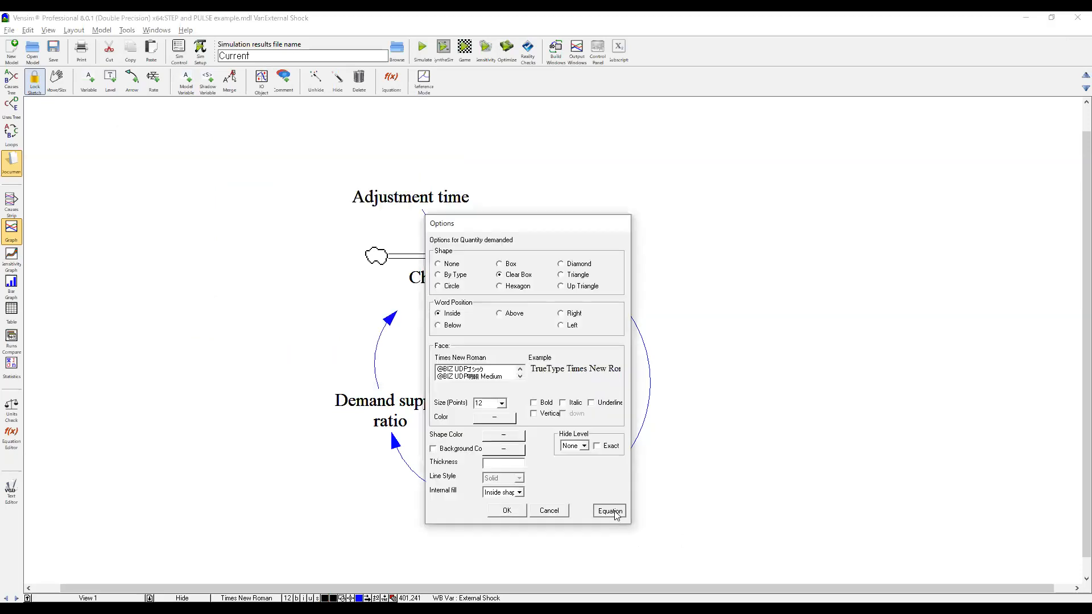
{"action": "left_click", "coordinate": [608, 511]}
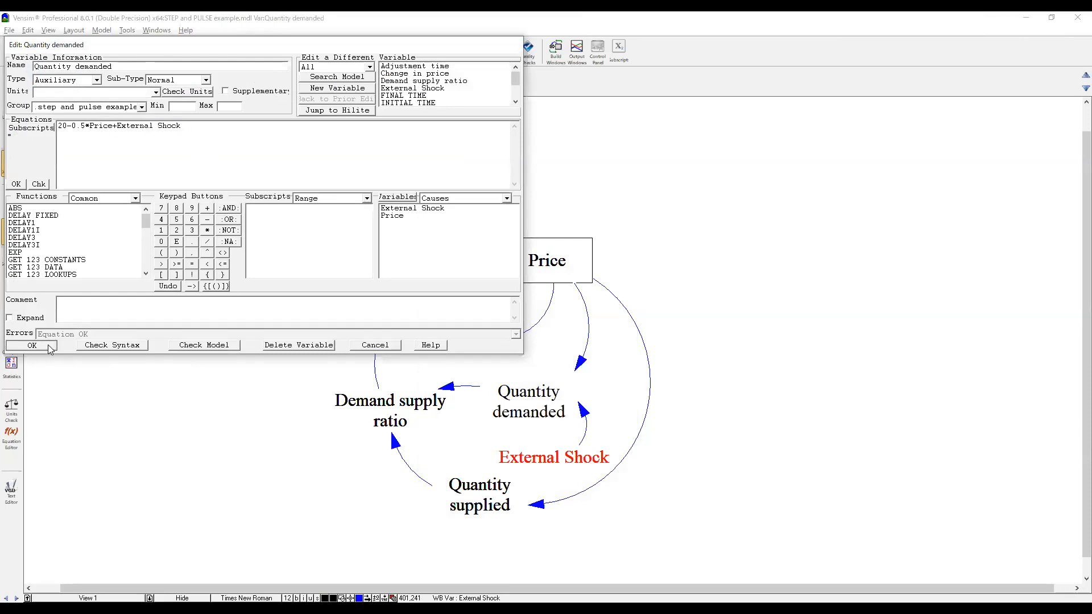
{"action": "left_click", "coordinate": [31, 345]}
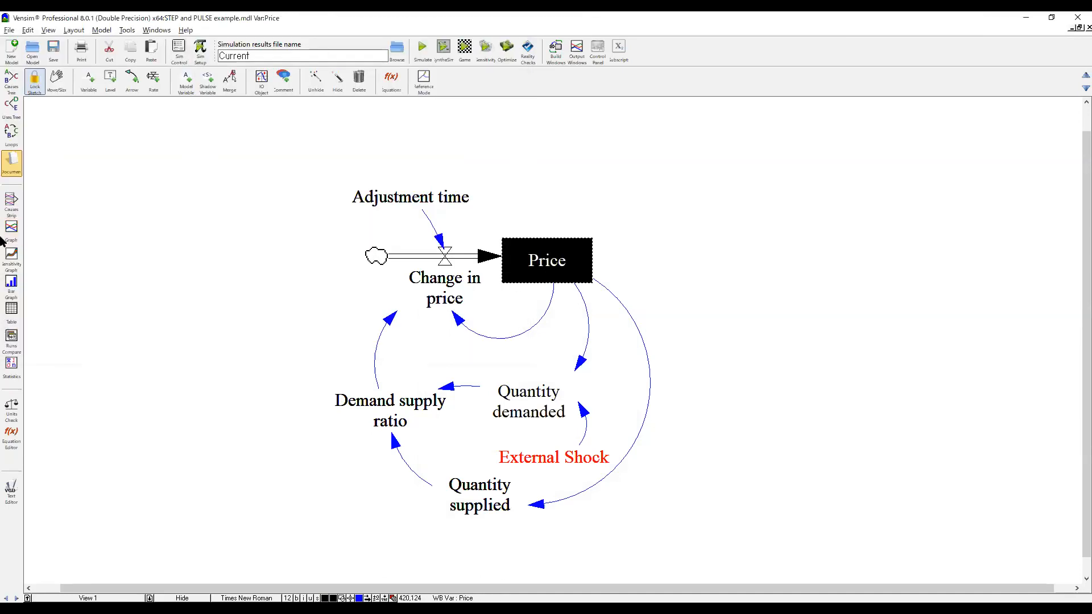
{"action": "left_click", "coordinate": [11, 228]}
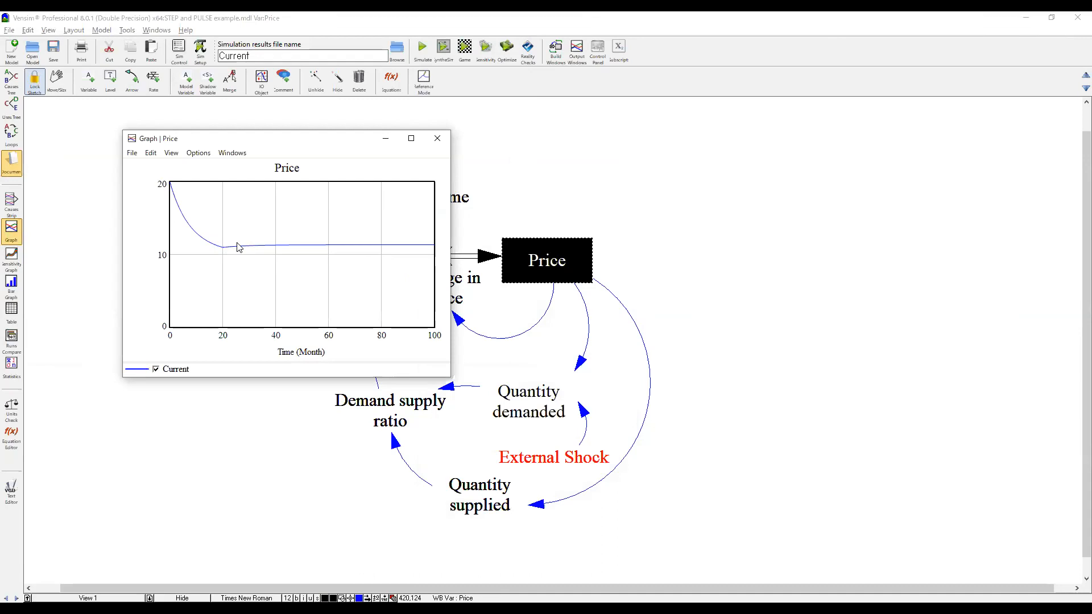
{"action": "mouse_move", "coordinate": [438, 138]}
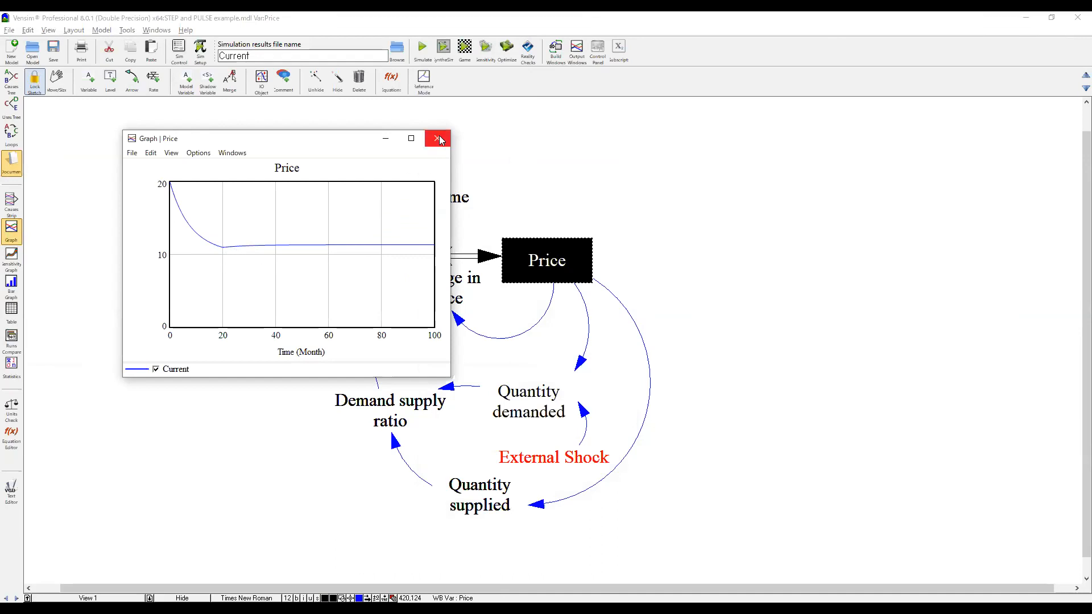
- Close the Price graph and change External Shock's equation to PULSE(20, 1)*2
{"action": "left_click", "coordinate": [437, 137]}
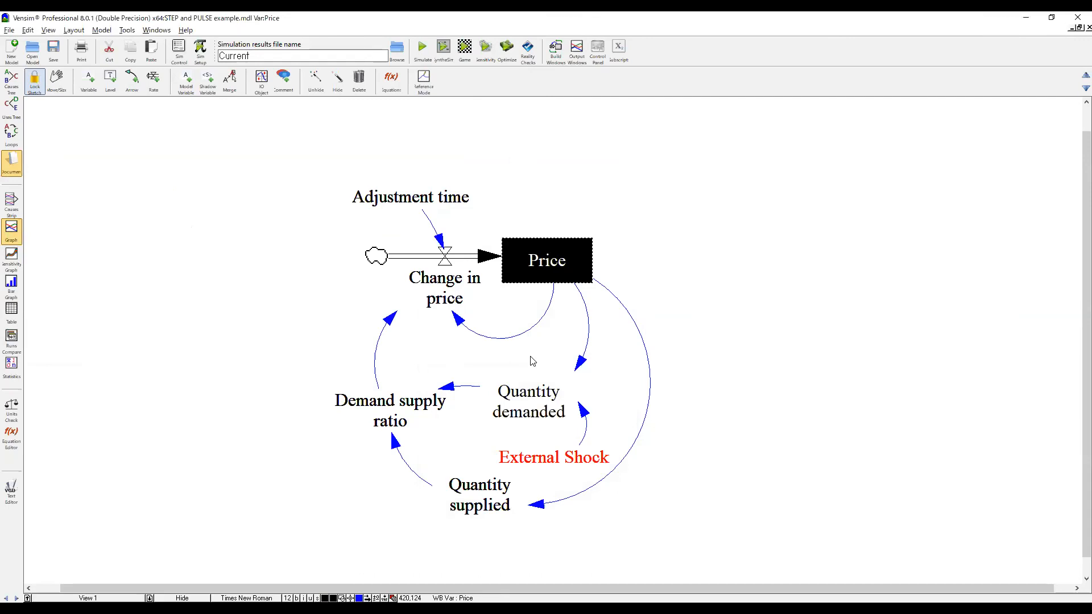
{"action": "double_click", "coordinate": [552, 457]}
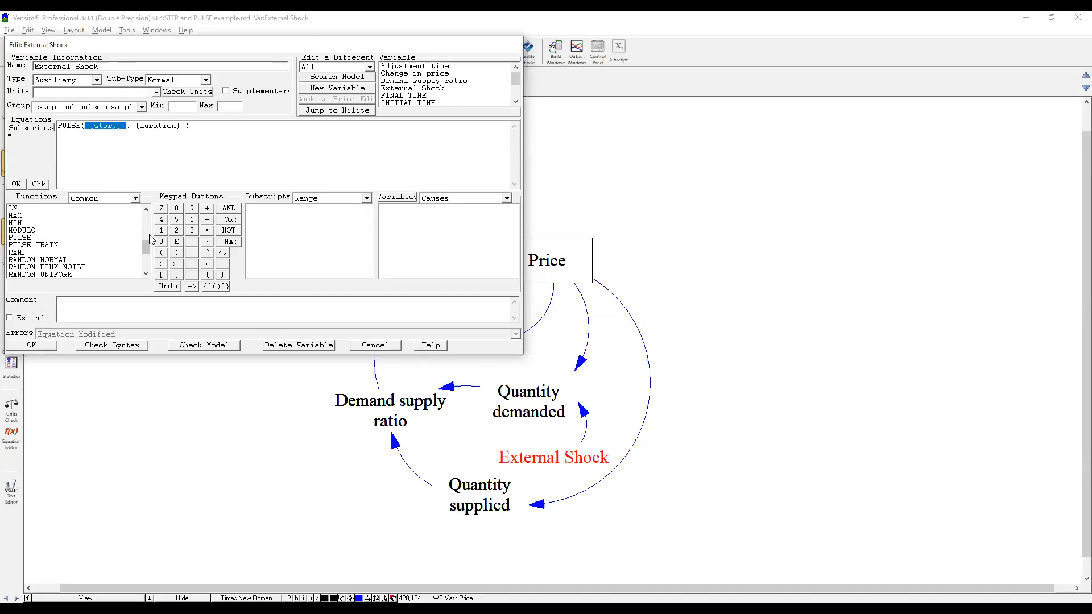
{"action": "type", "text": "20"}
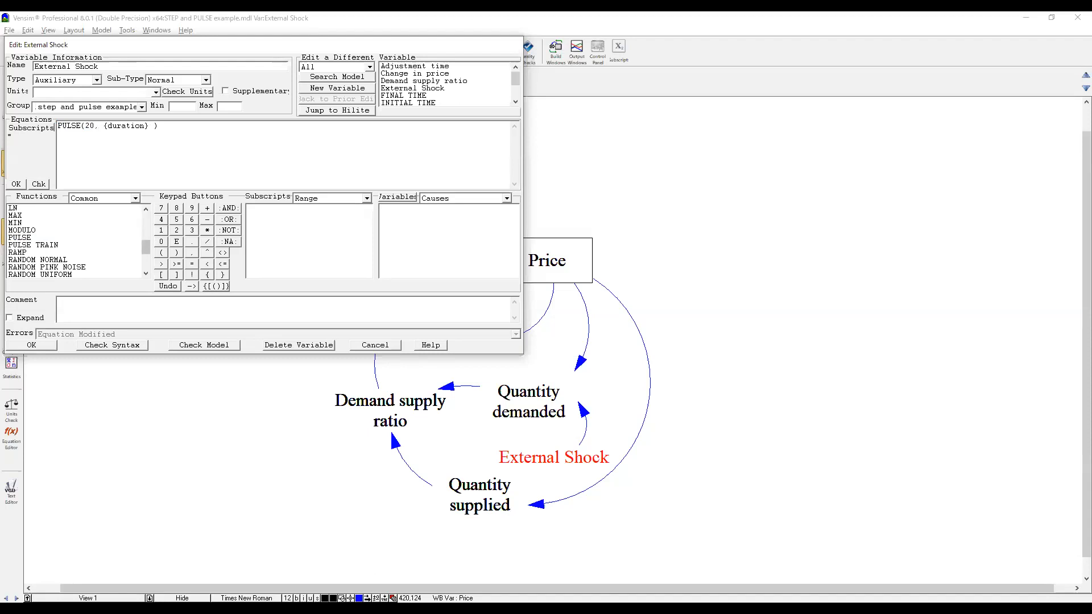
{"action": "double_click", "coordinate": [124, 127]}
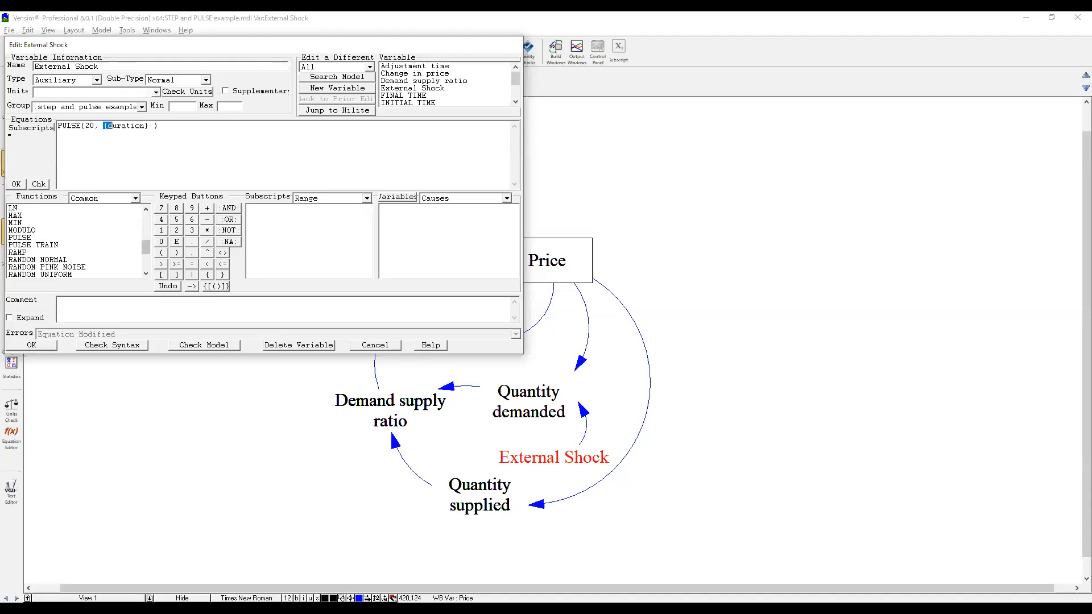
{"action": "double_click", "coordinate": [126, 126]}
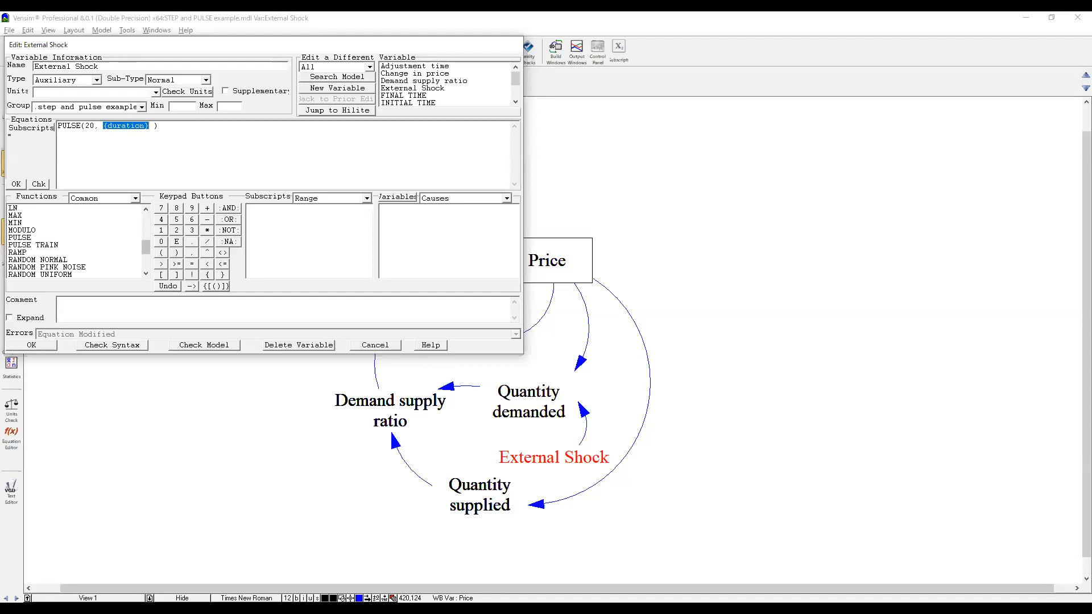
{"action": "type", "text": "1"}
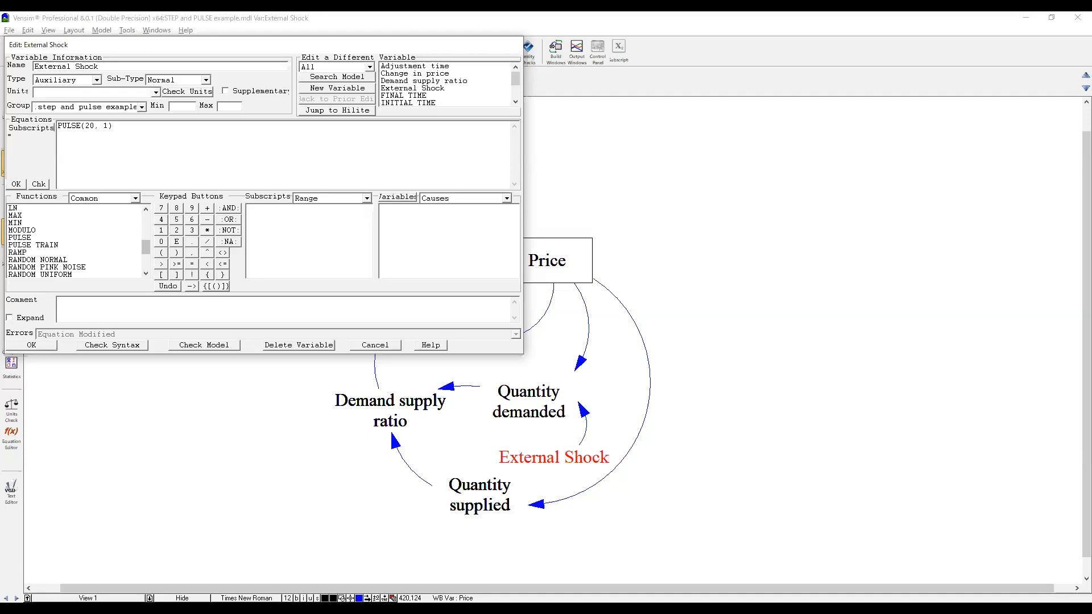
{"action": "mouse_move", "coordinate": [152, 239]}
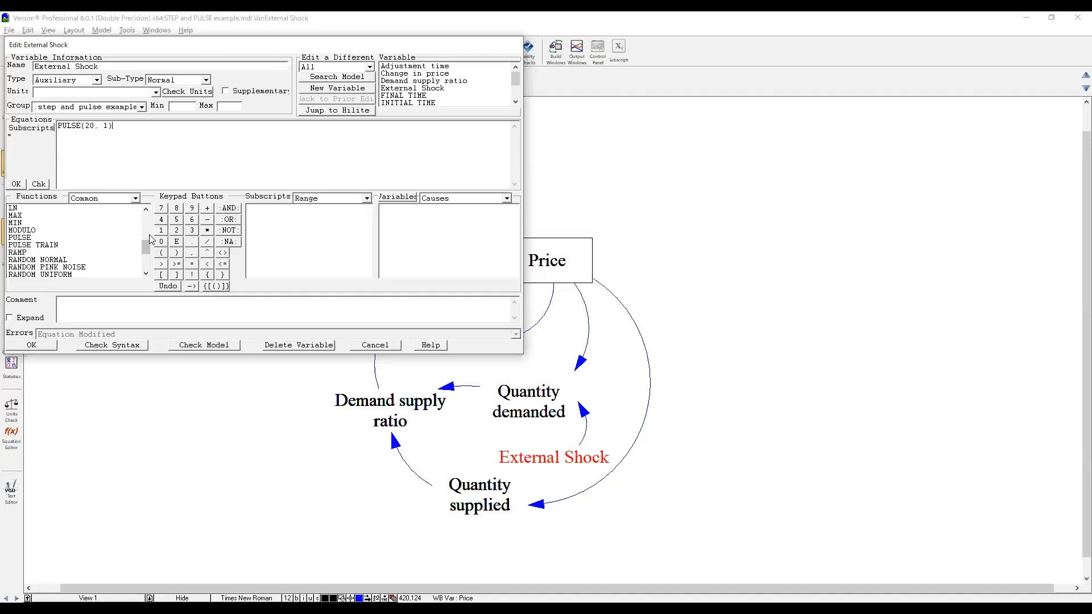
{"action": "type", "text": "*2"}
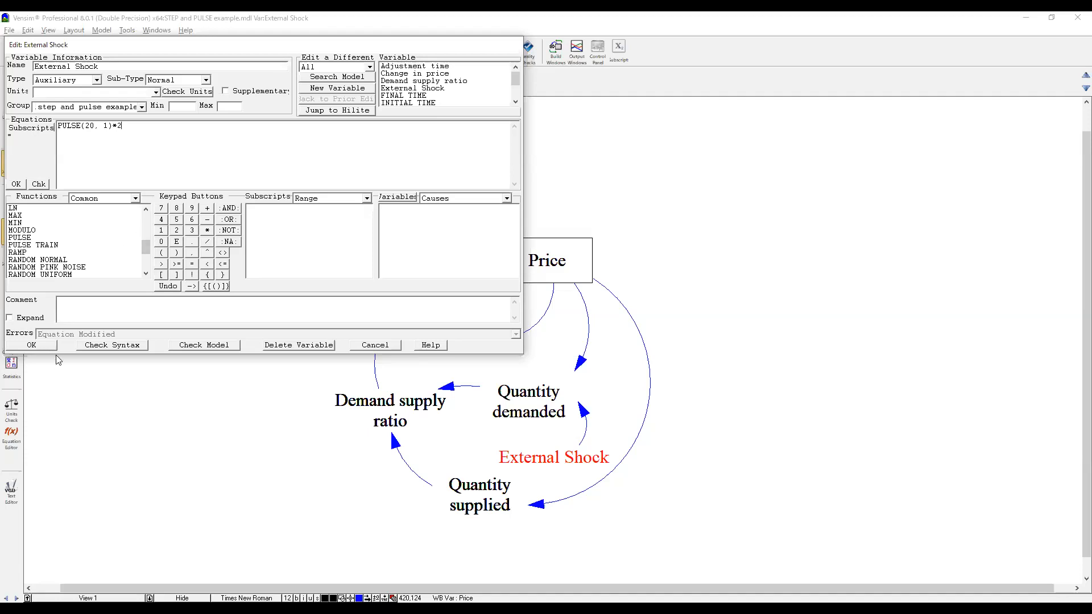
{"action": "left_click", "coordinate": [31, 344]}
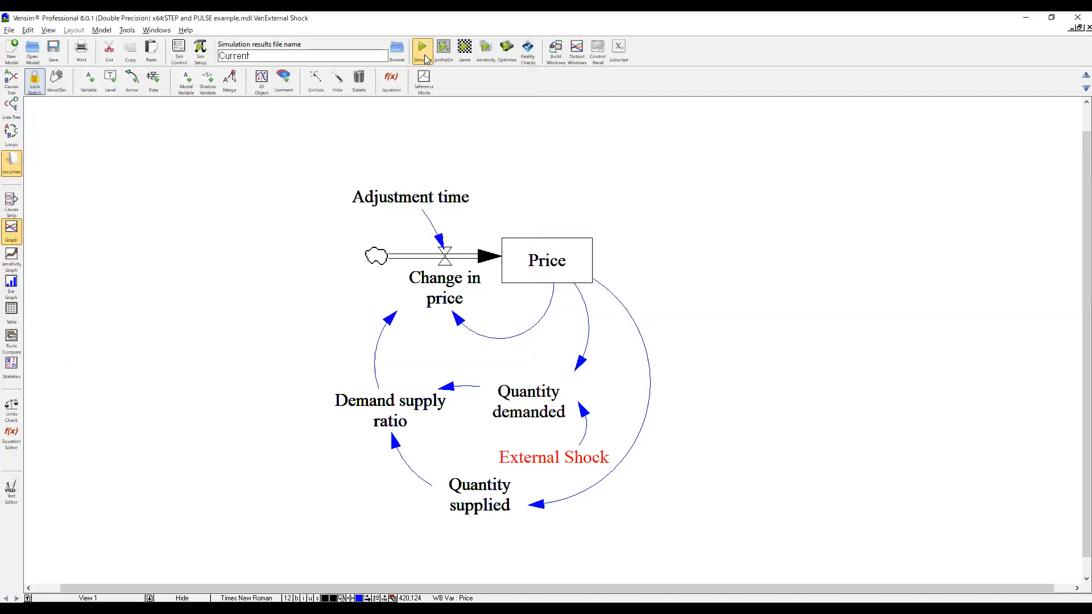
- Simulate the pulse-shock model and graph External Shock, Quantity demanded and Price
{"action": "left_click", "coordinate": [422, 46]}
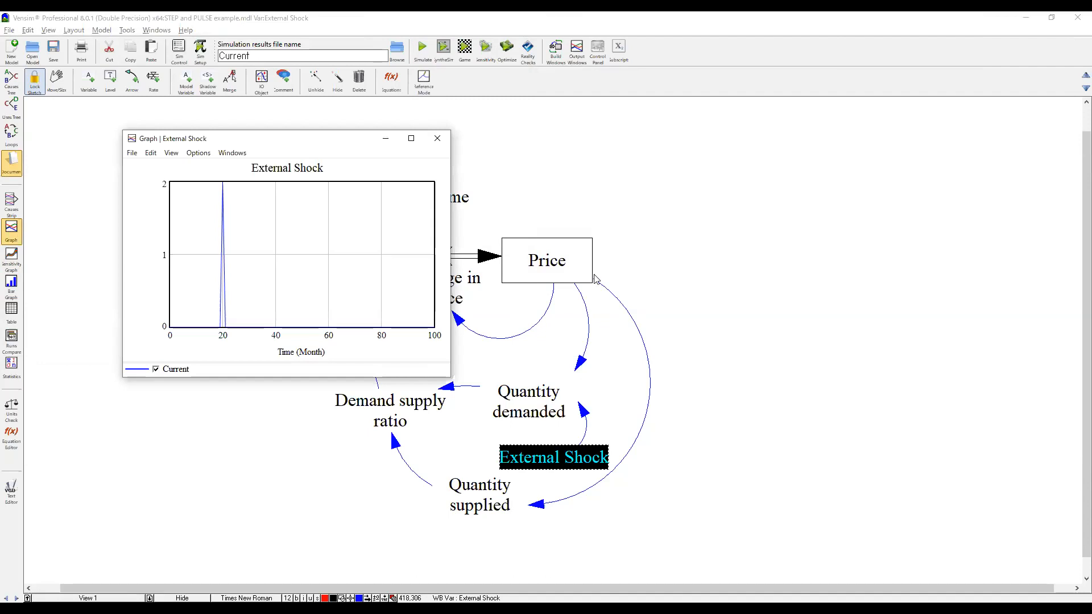
{"action": "left_click", "coordinate": [410, 137]}
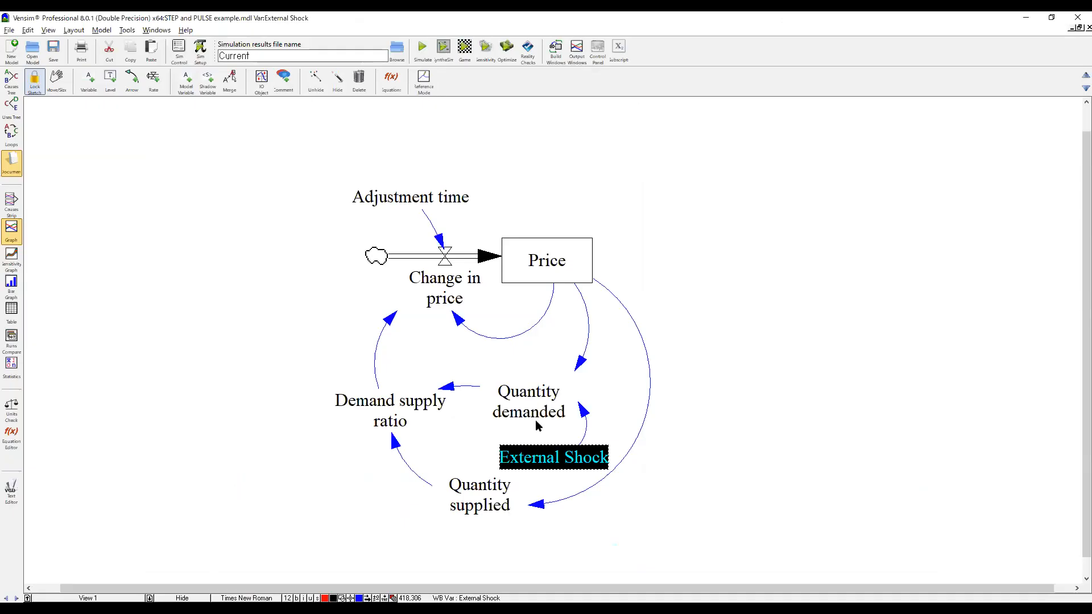
{"action": "left_click", "coordinate": [527, 402]}
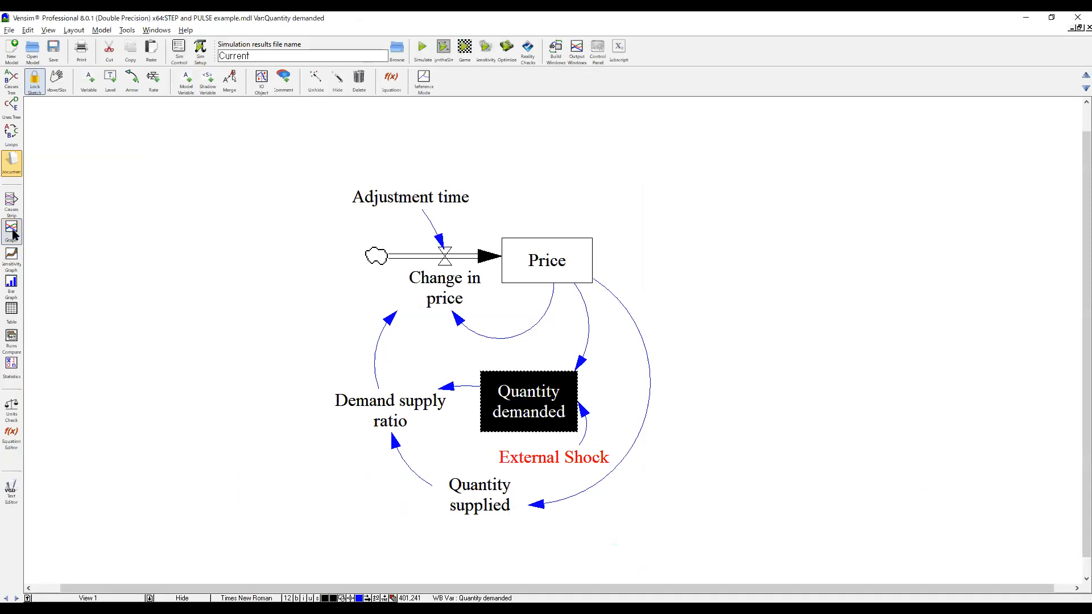
{"action": "left_click", "coordinate": [12, 232]}
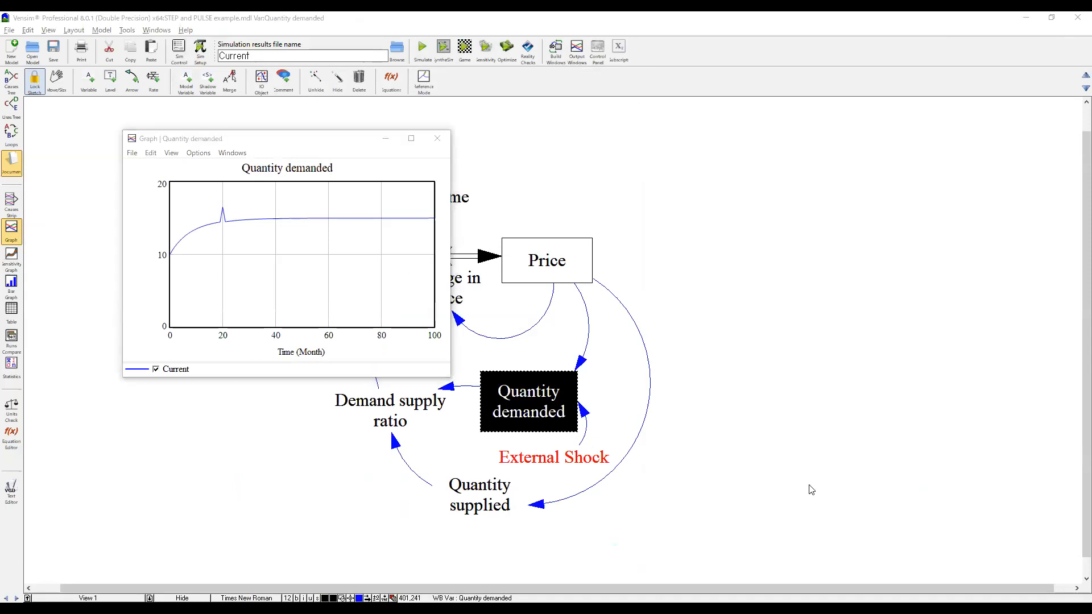
{"action": "left_click", "coordinate": [411, 137]}
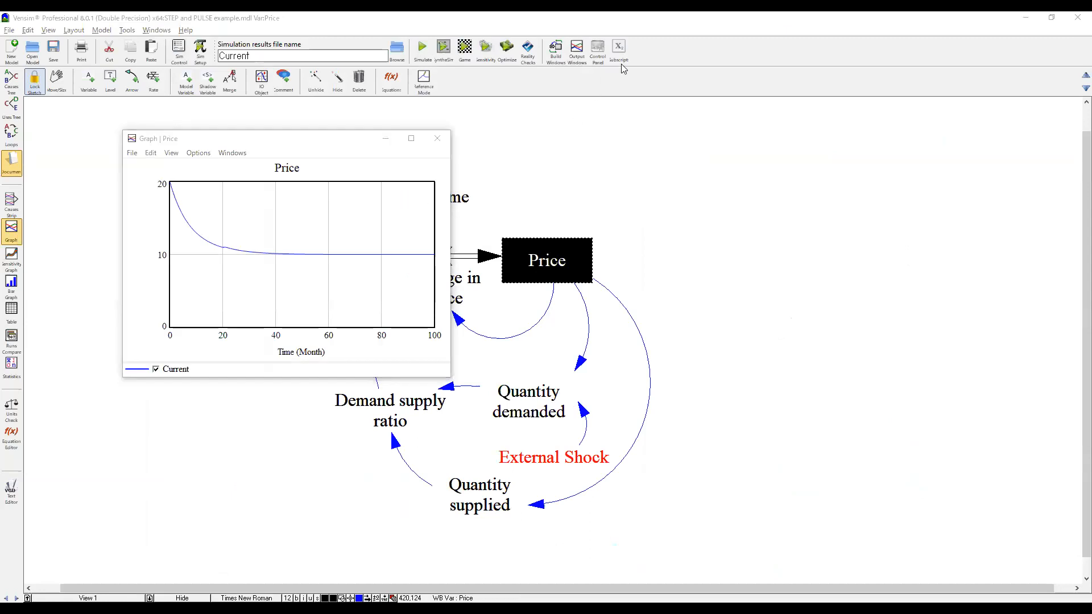
{"action": "left_click", "coordinate": [411, 138]}
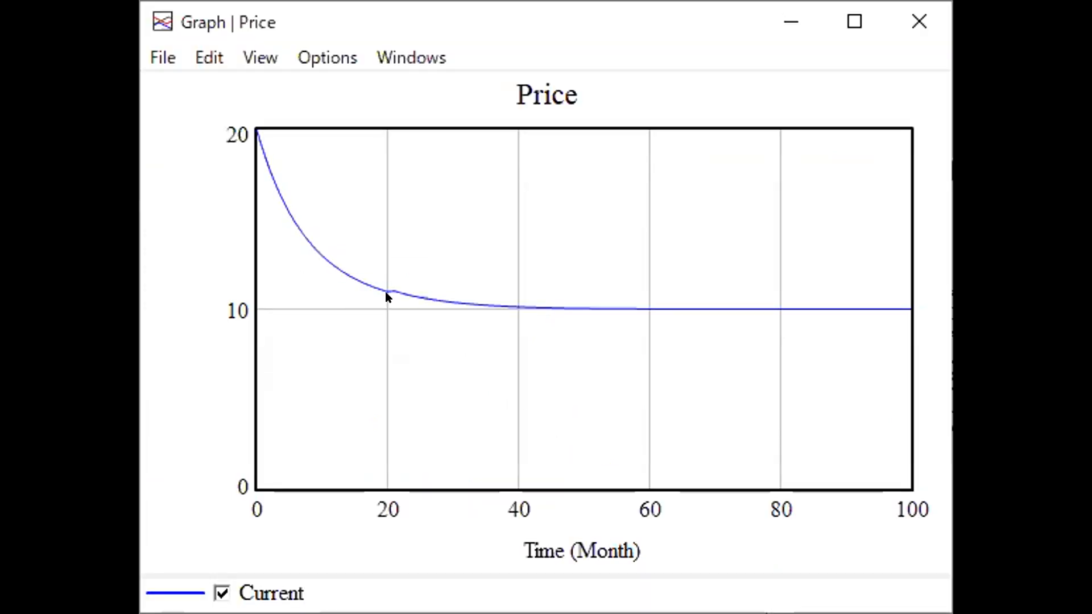
{"action": "mouse_move", "coordinate": [387, 279]}
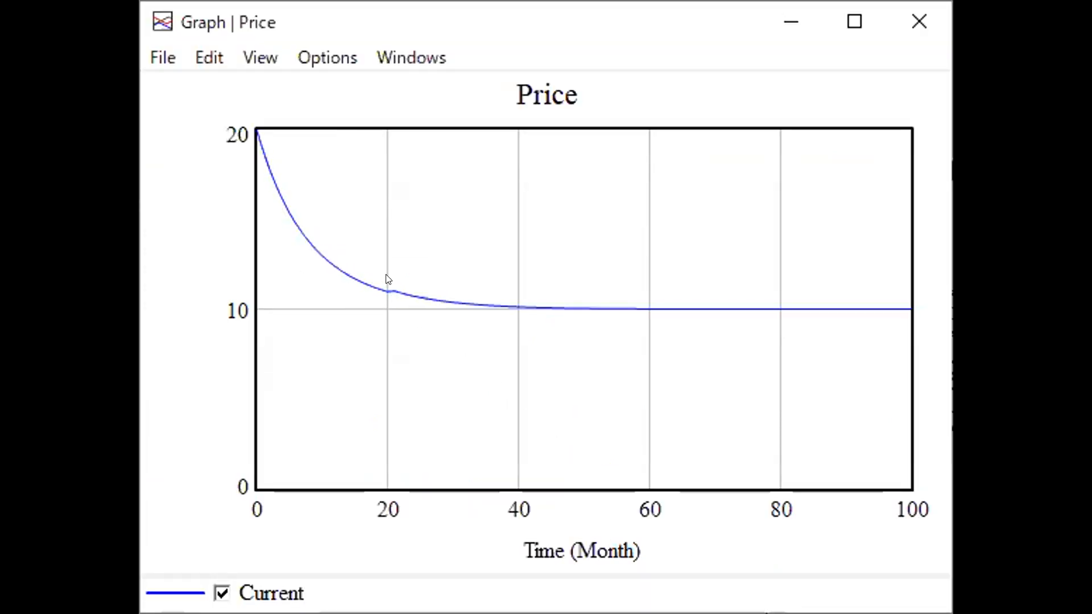
{"action": "mouse_move", "coordinate": [371, 299]}
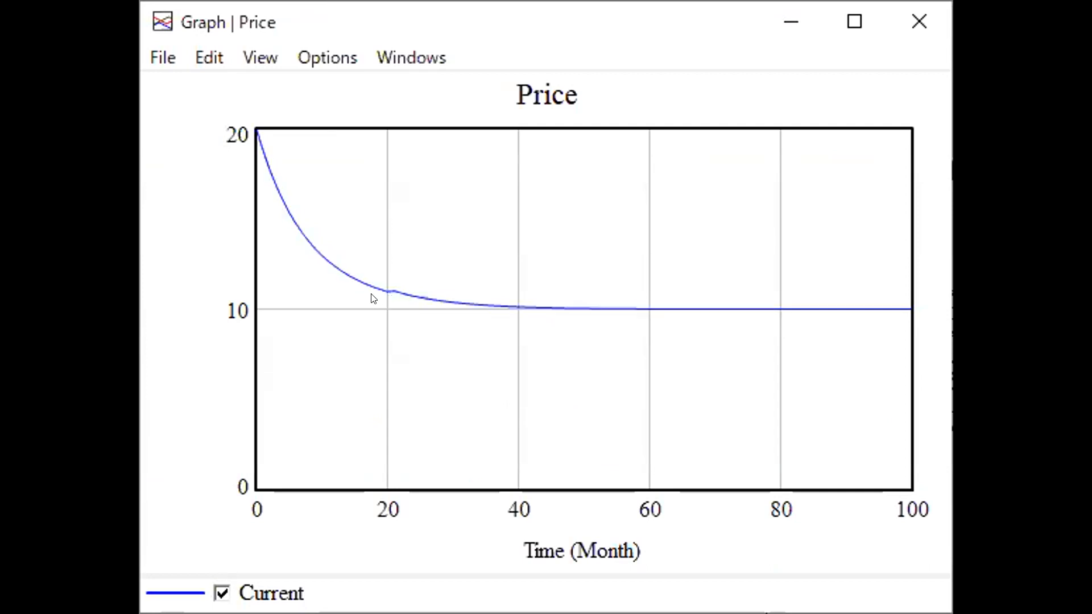
{"action": "mouse_move", "coordinate": [527, 321]}
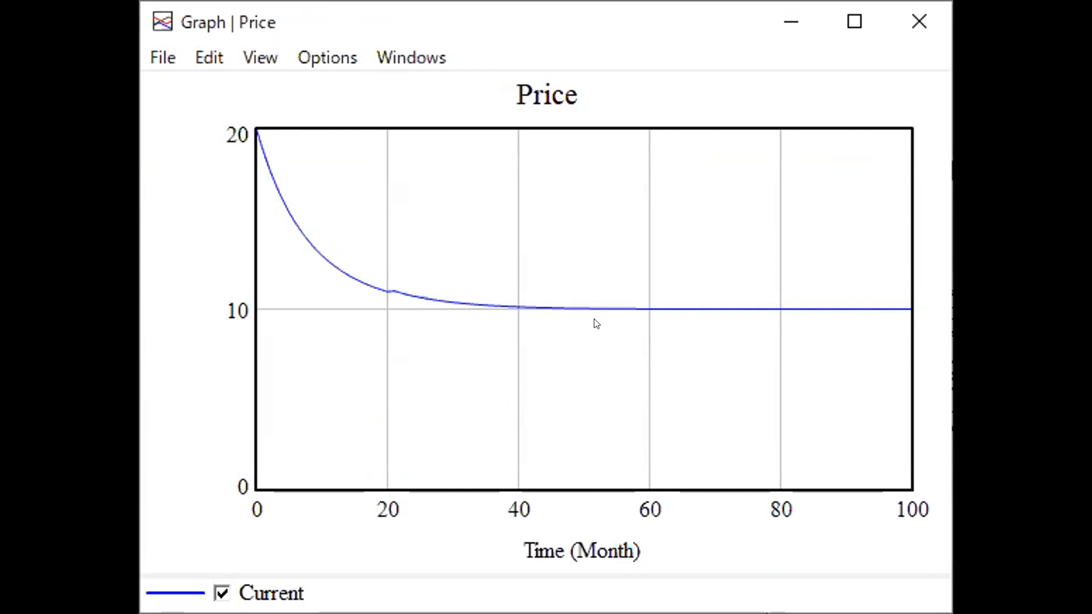
{"action": "mouse_move", "coordinate": [635, 319]}
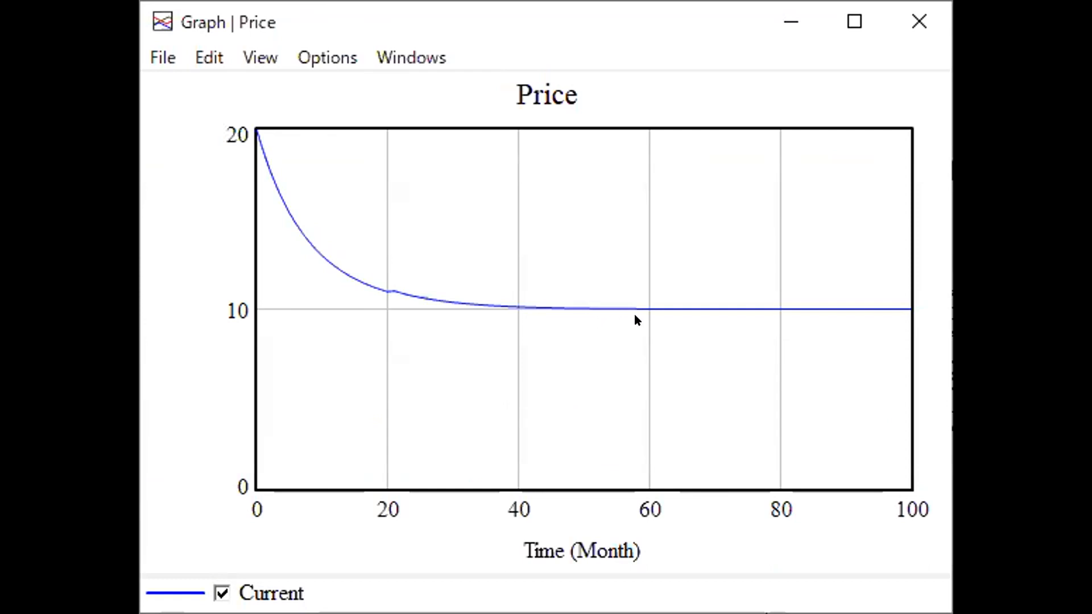